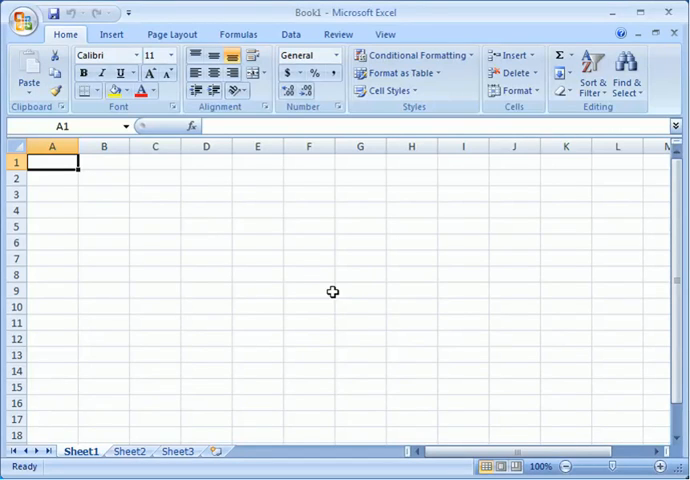
mouse_move(268, 262)
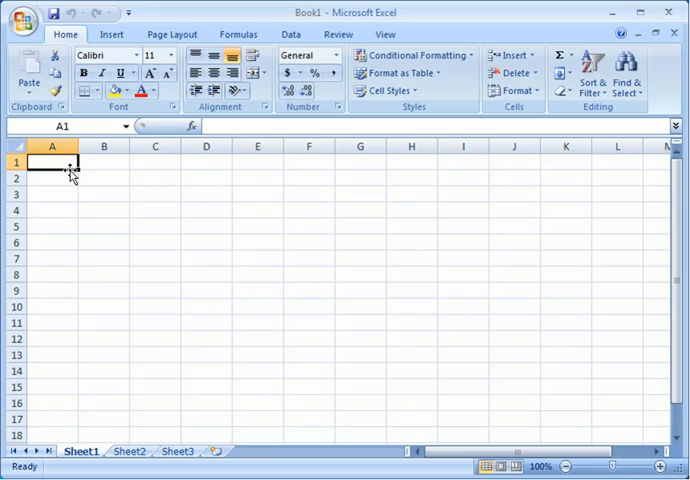
- Enter the heading INTERCONTINENTAL BANK in cell A1
double_click(52, 160)
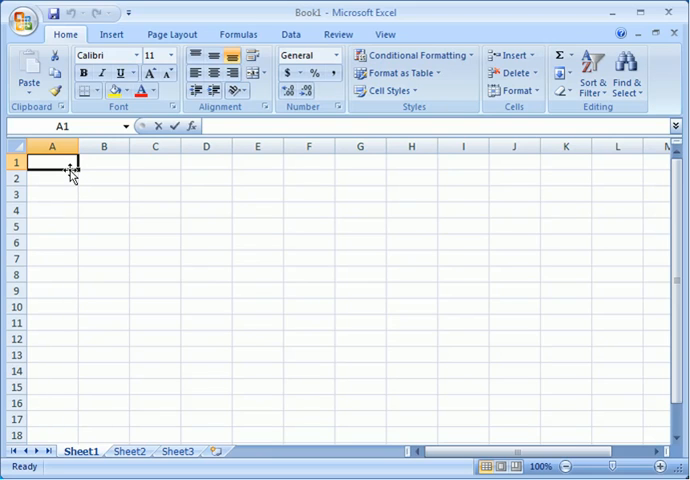
text(INTER)
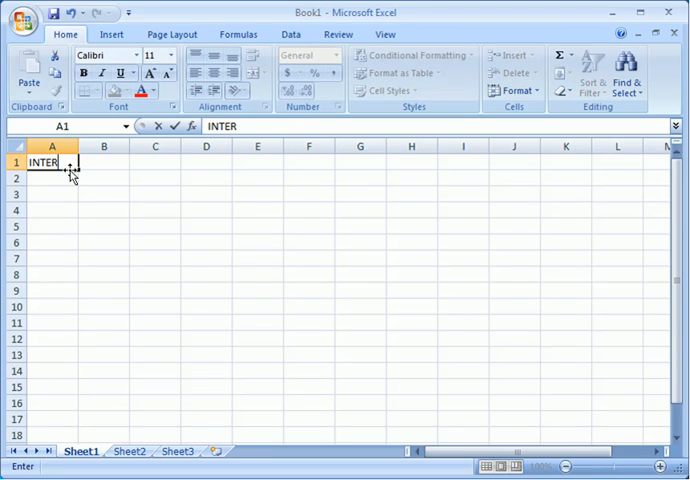
text(CONTINENTA)
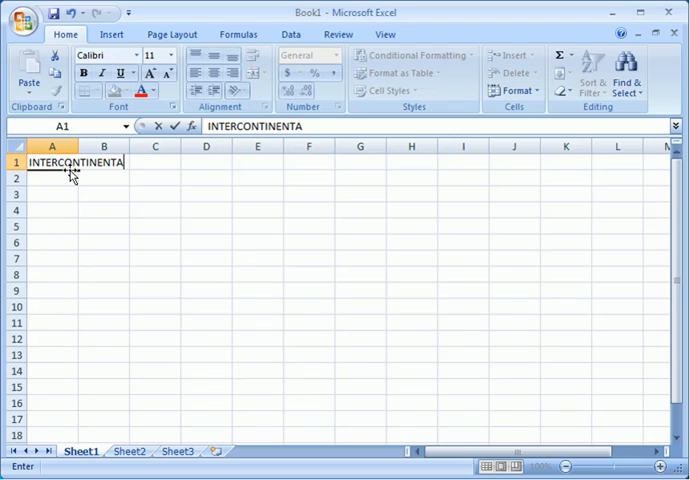
text(L BANK)
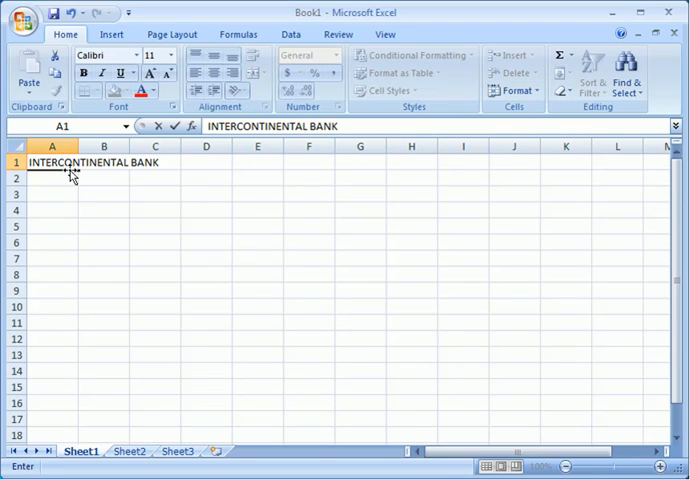
key(enter)
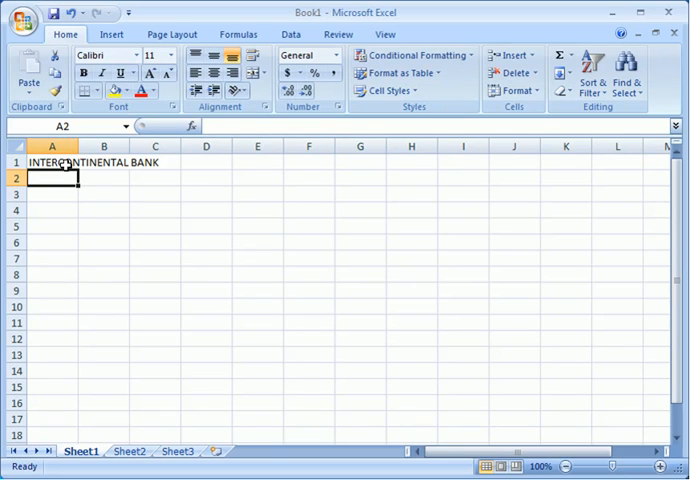
click(52, 160)
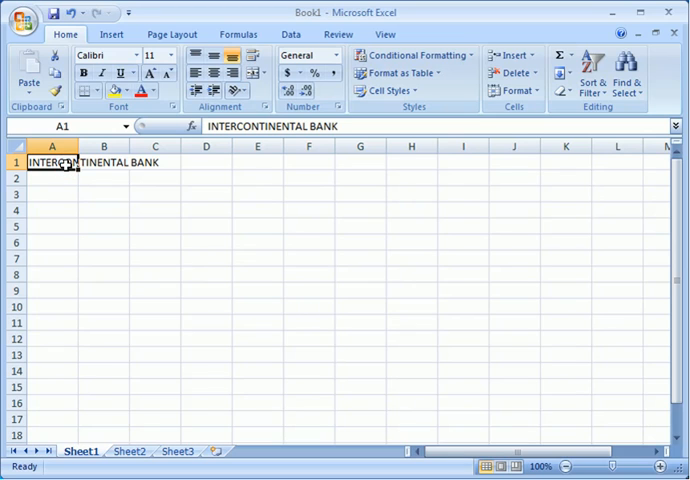
- Replace the A1 heading with MR. ADE'S INVESTMENT ANALYSIS
double_click(52, 162)
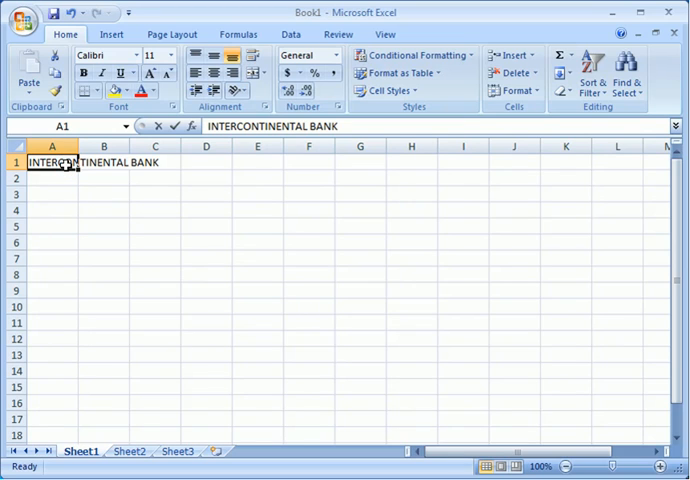
text(MR. AD)
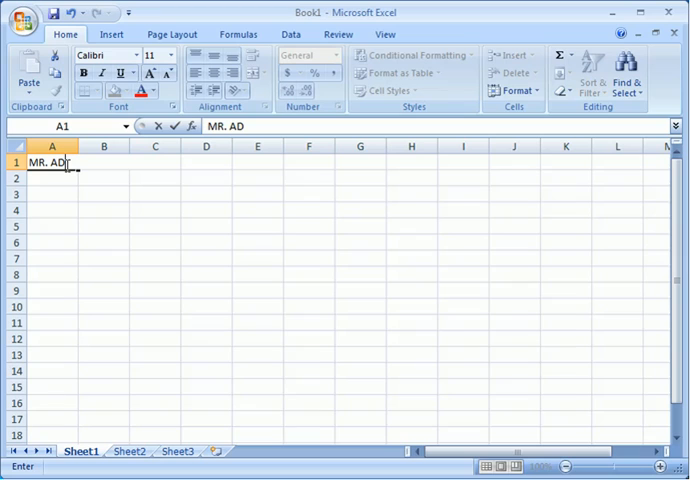
text(E)
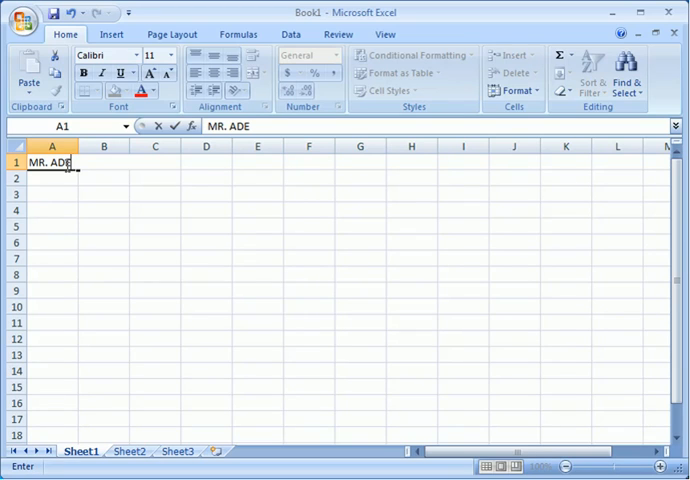
text('S INVES)
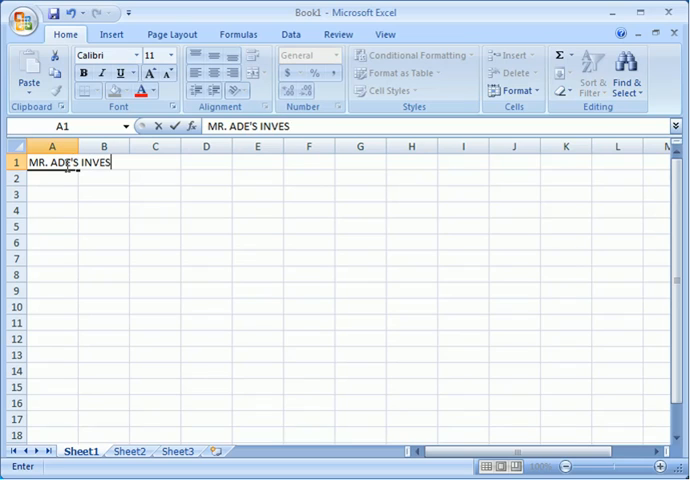
text(TMENT ANA)
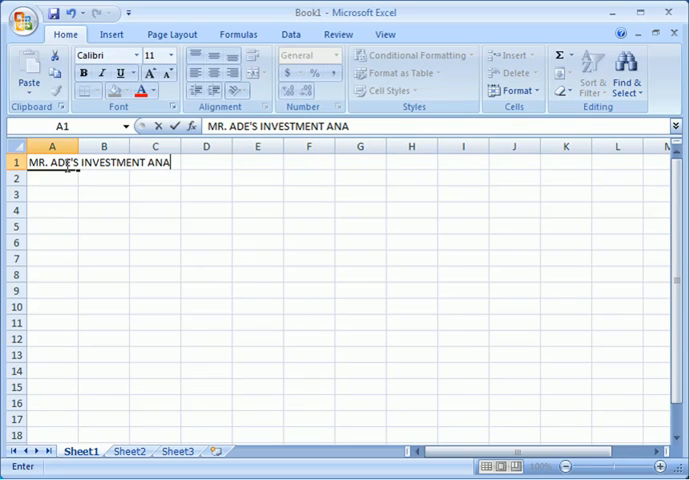
text(LYSIS)
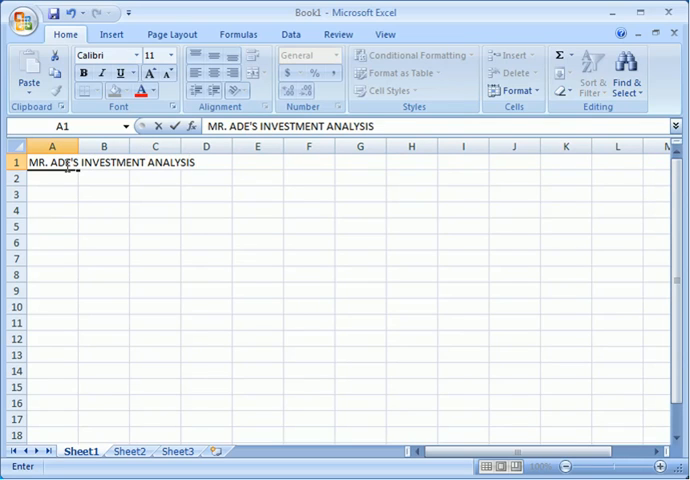
key(Return)
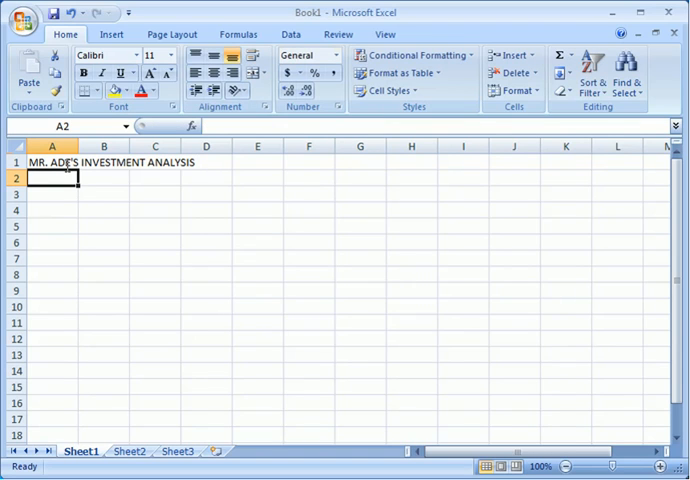
- Enter the labels SHARES, INITIAL PRICE, INITIAL COST and CURRENT VALUE in A2:A5
text(SHARES)
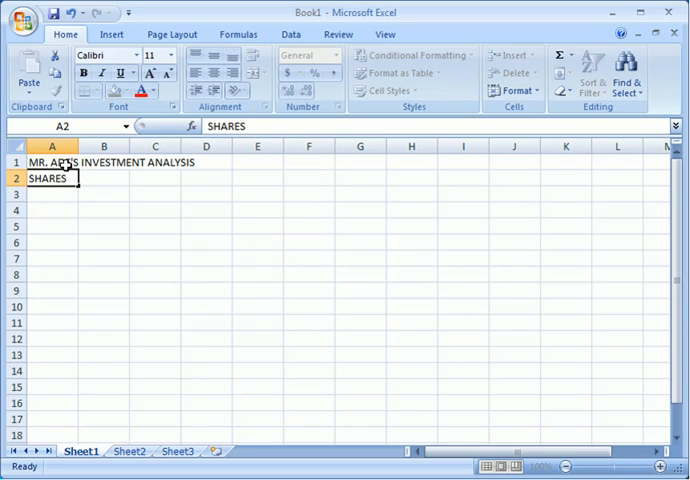
text(INITIA)
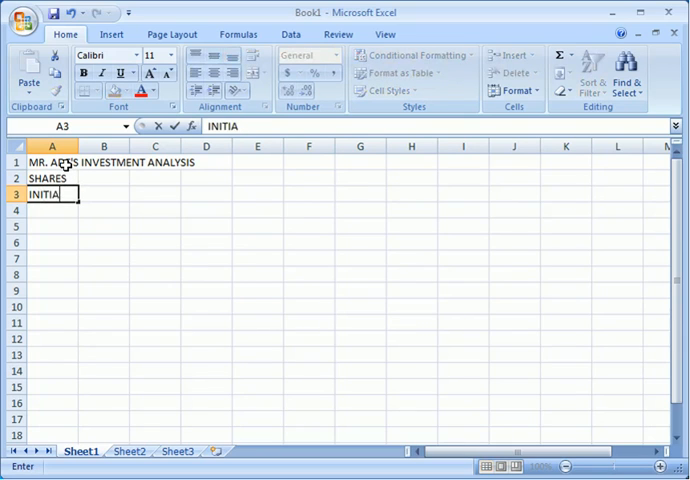
text(L PRICE)
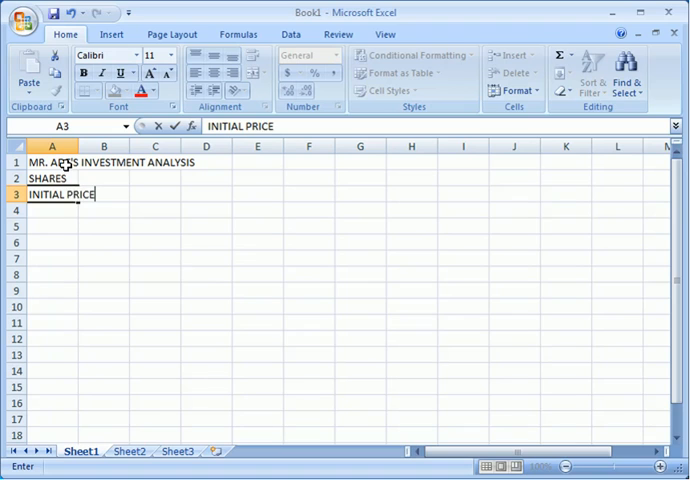
key(enter)
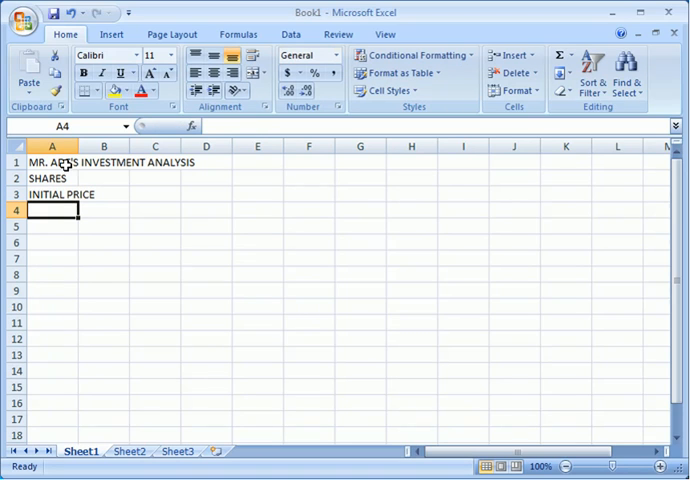
text(INITIAL PRICE)
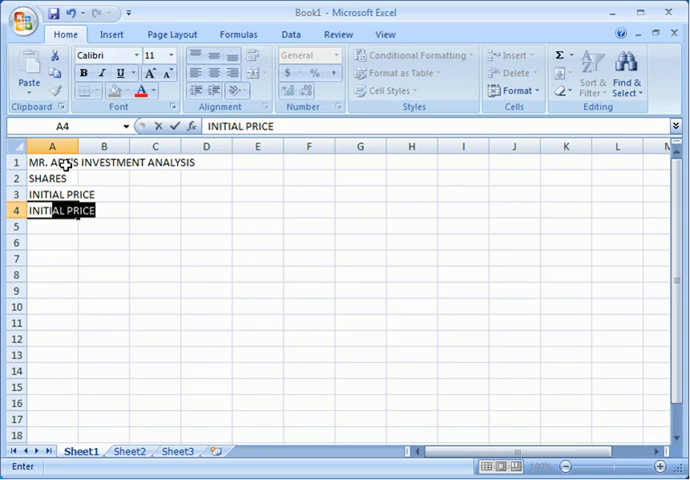
text(INITIAL COST)
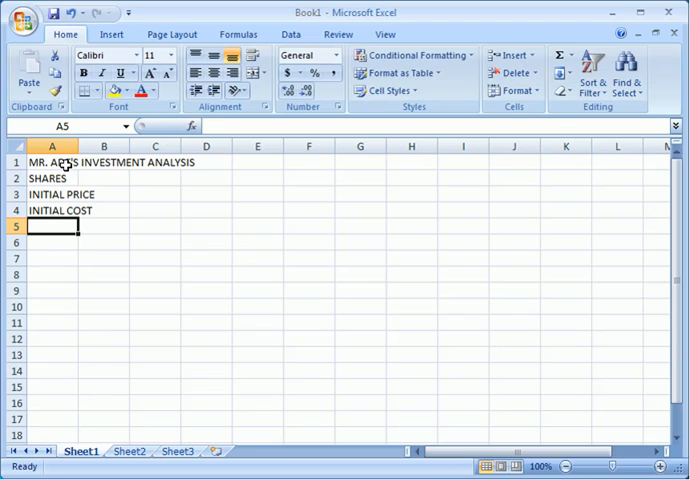
text(CURRENT)
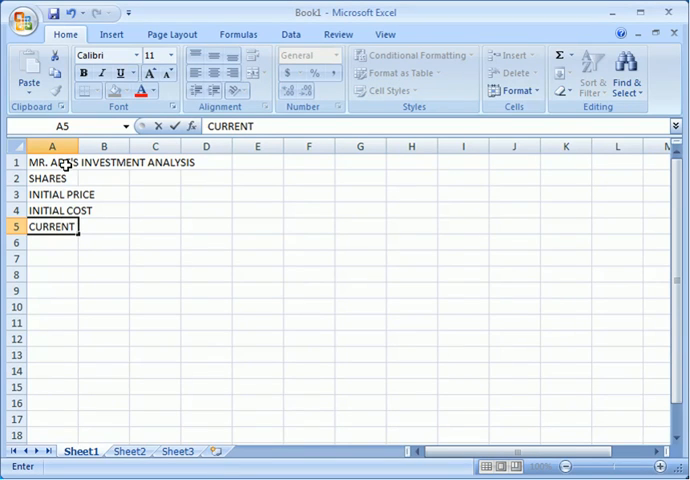
text(VALUE)
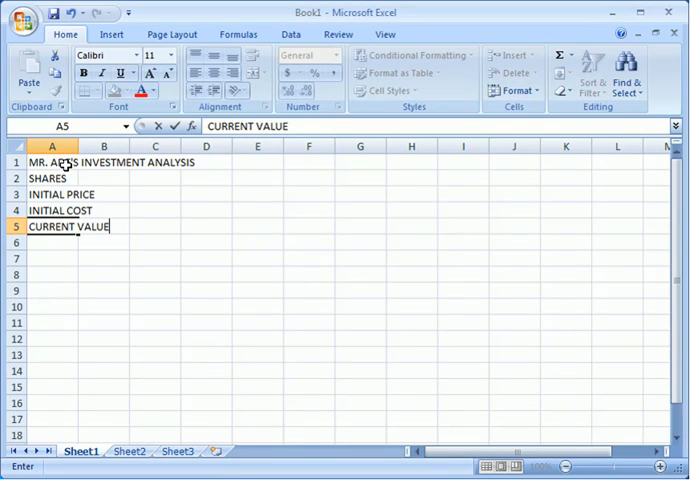
key(Return)
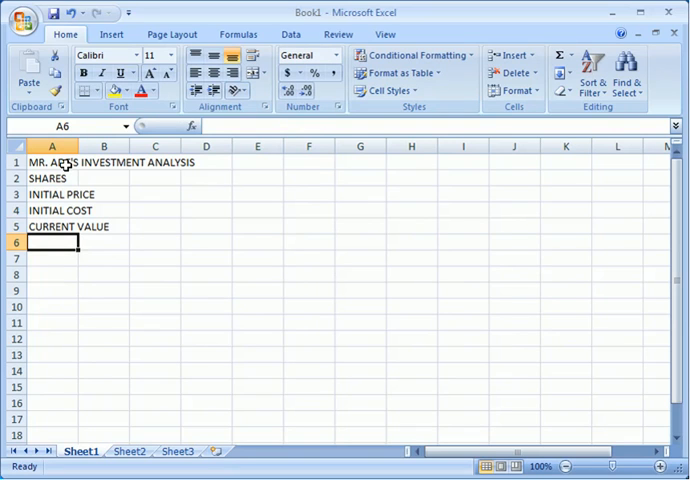
- Enter the labels GROSS PROFIT in A6 and LESS EXPENSES in A7
text(GRO)
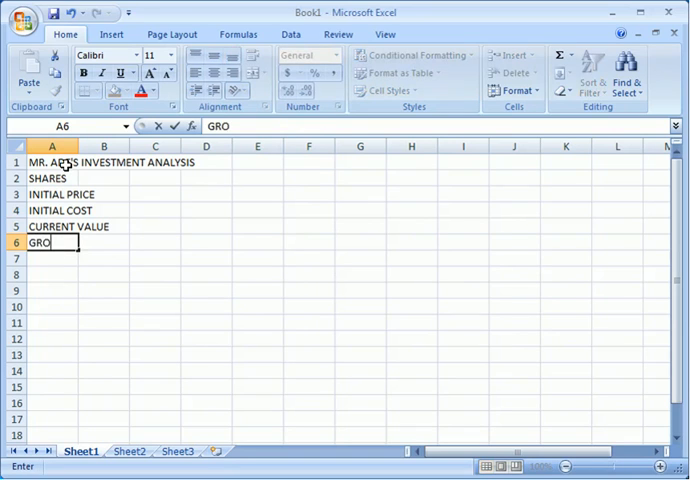
text(SS PROFIT)
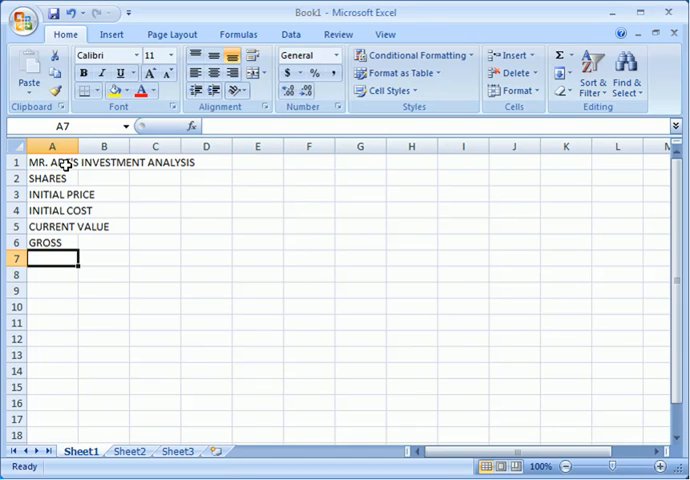
text(LESS EXP)
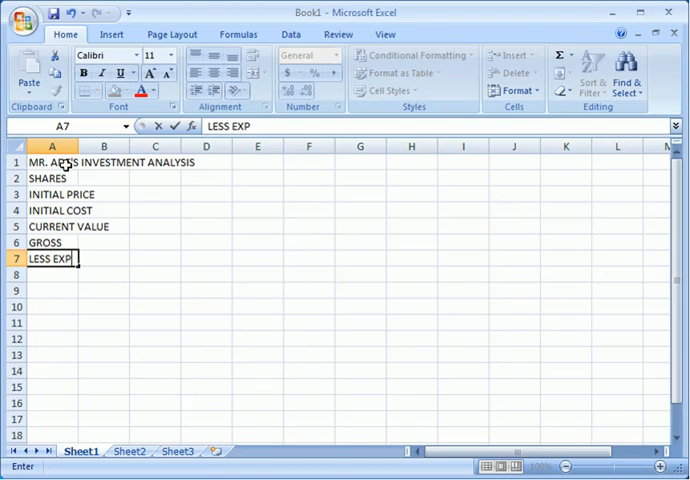
text(ENSES)
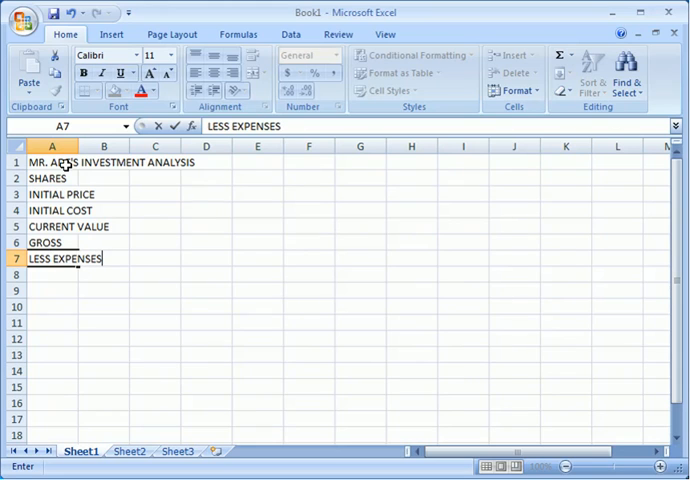
key(Return)
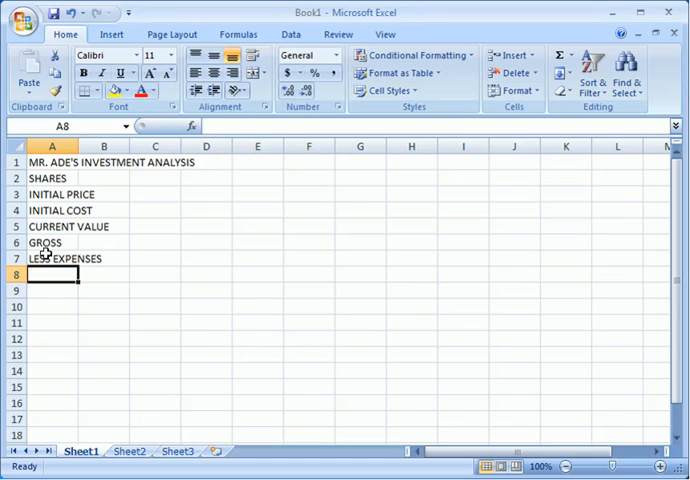
- Enter the label BROKER'S FEE (17%) in cell A8
click(52, 258)
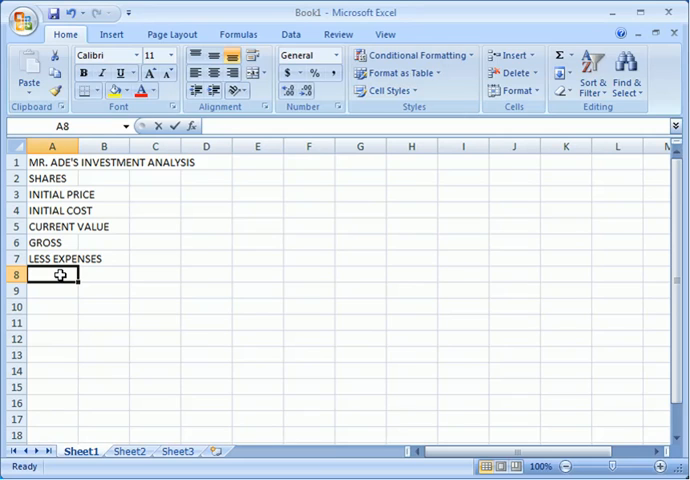
text(BROKERS)
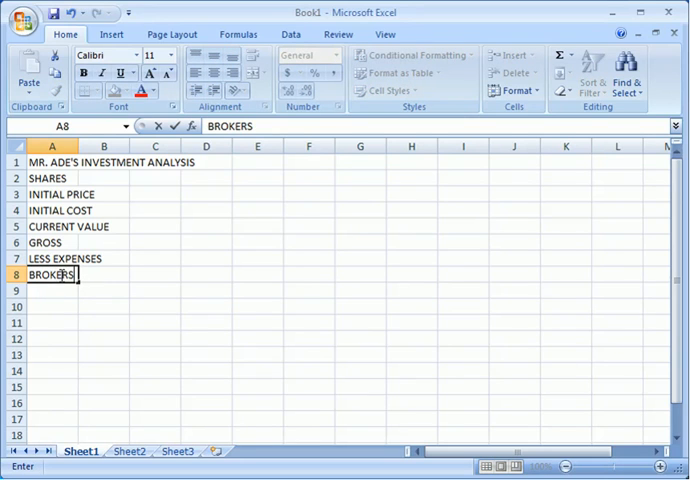
key(BackSpace)
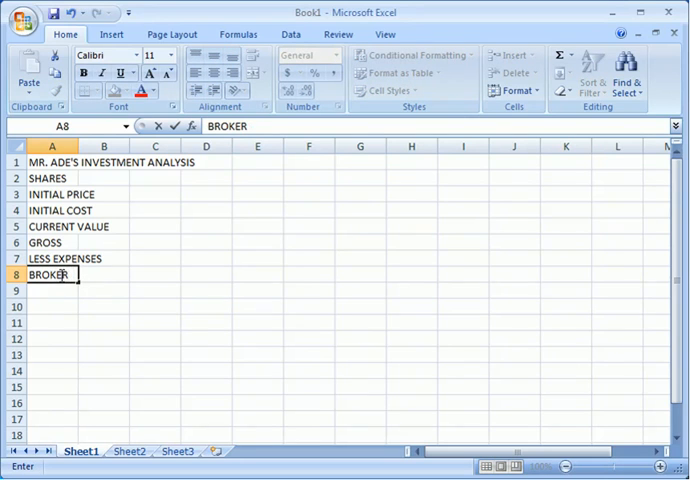
text('S FEE)
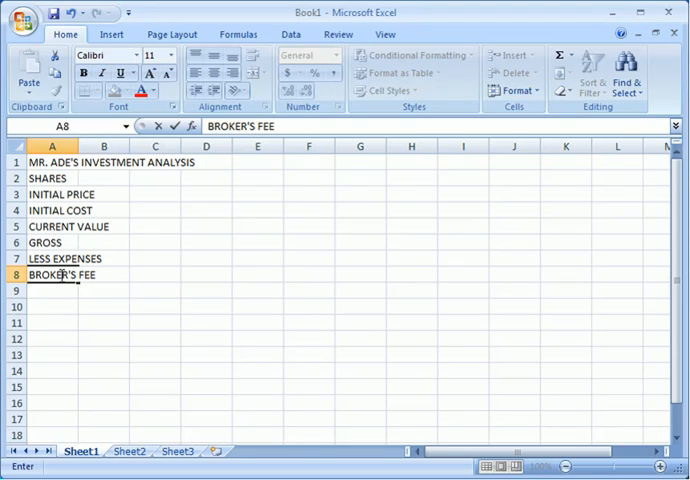
text(()
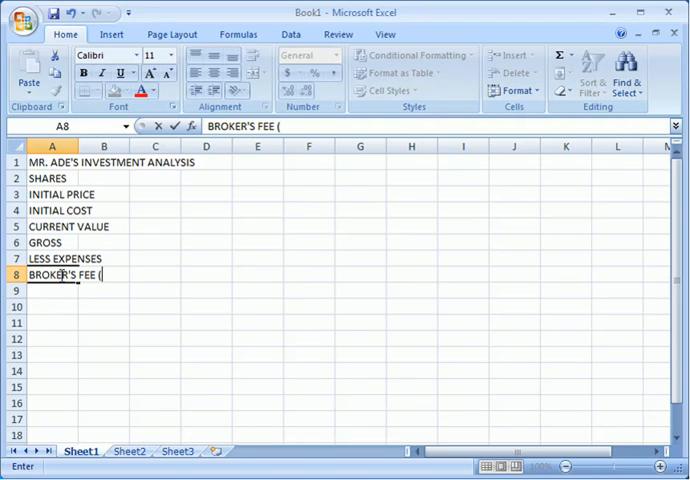
text(17)
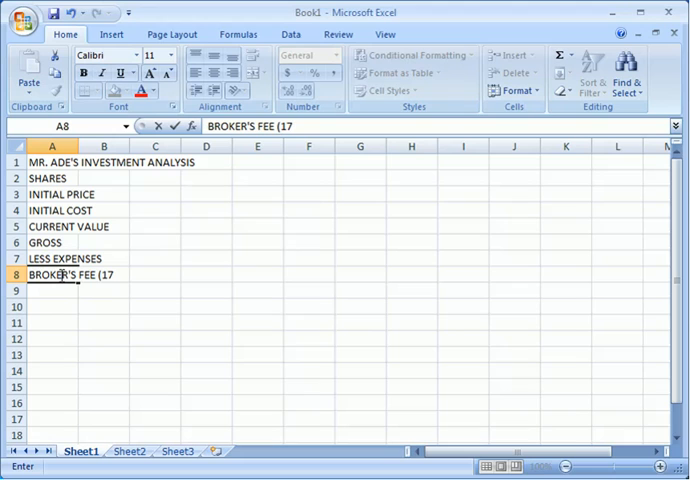
text(%))
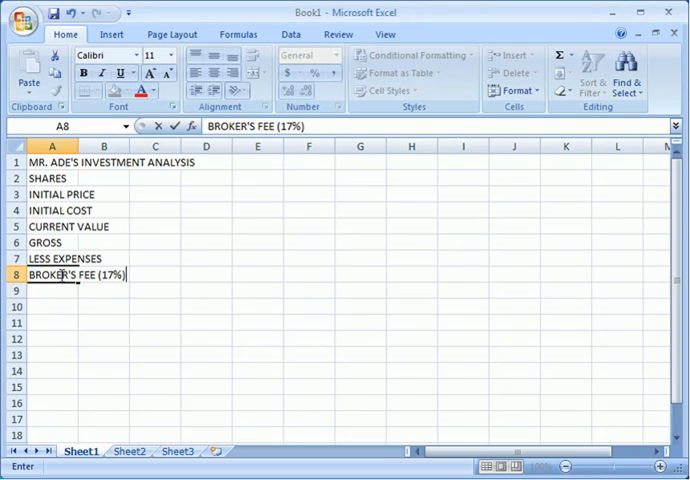
key(Return)
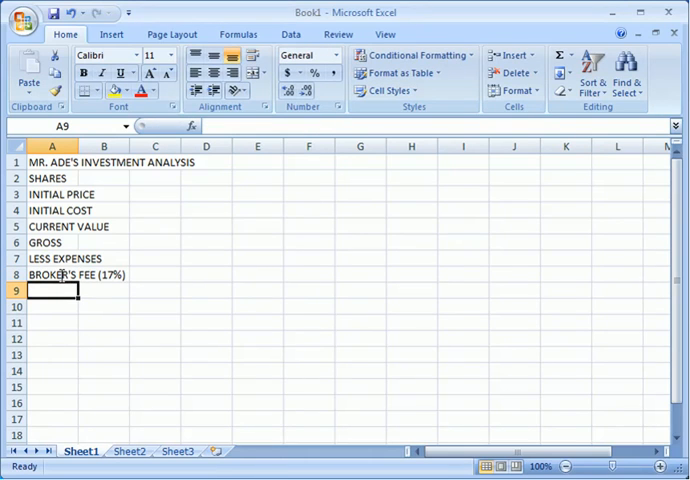
- Enter the label WITHHOLDING TAX (21%) in cell A9
text(WITHH)
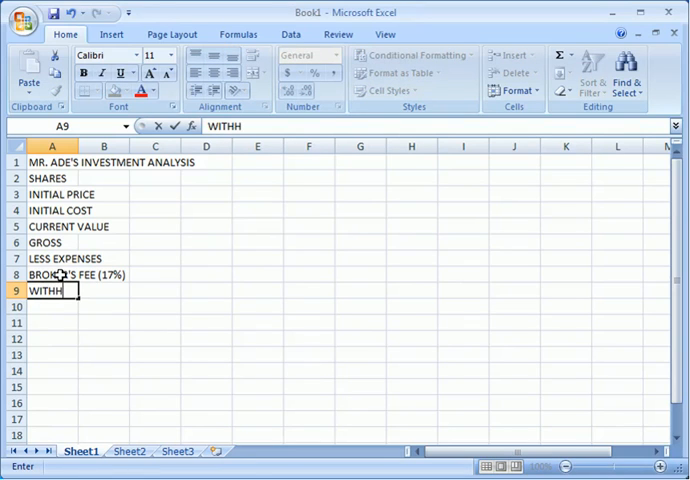
text(OLDING)
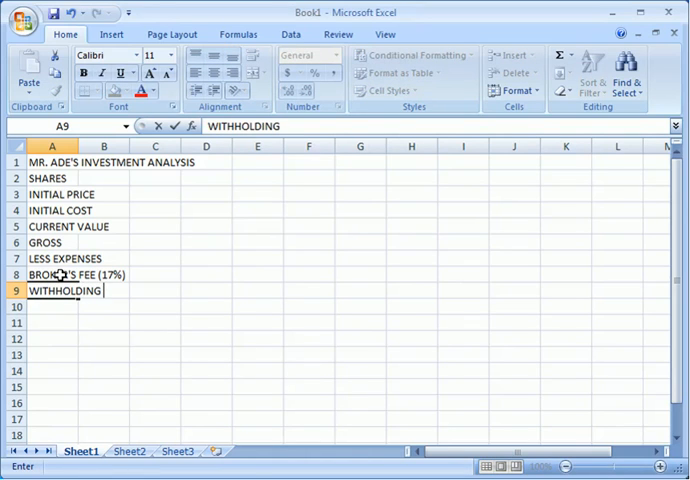
text(TAX)
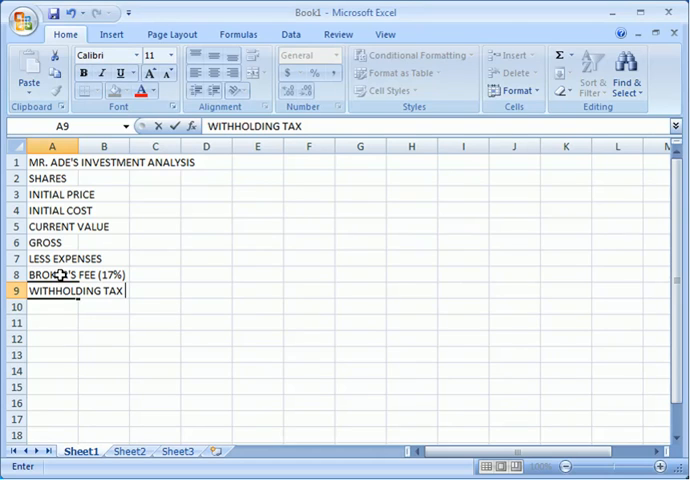
text(()
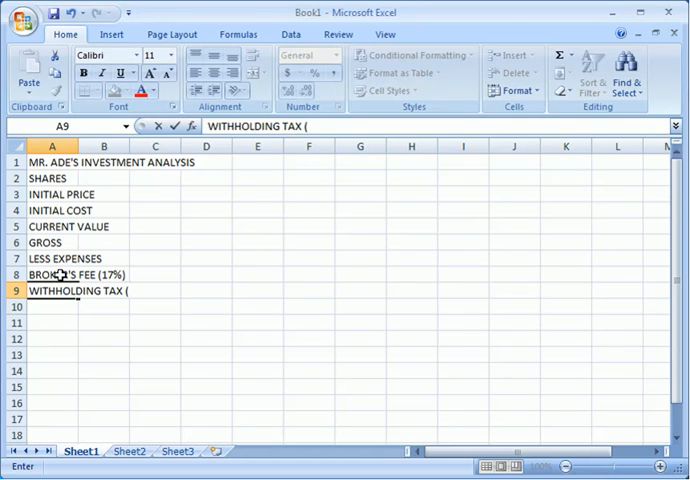
text(21)
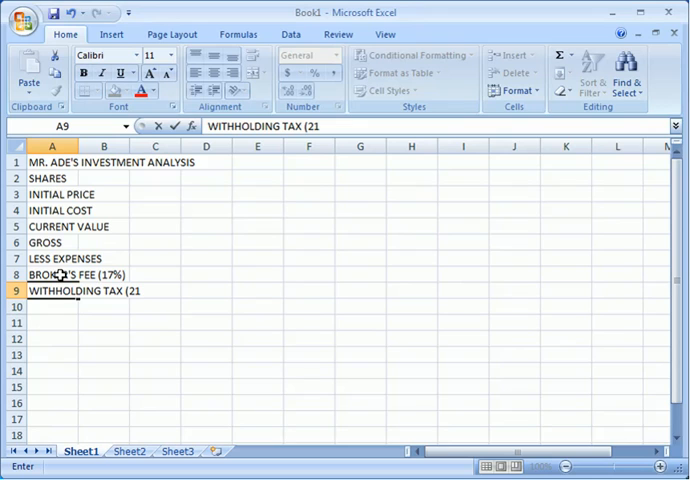
text(%))
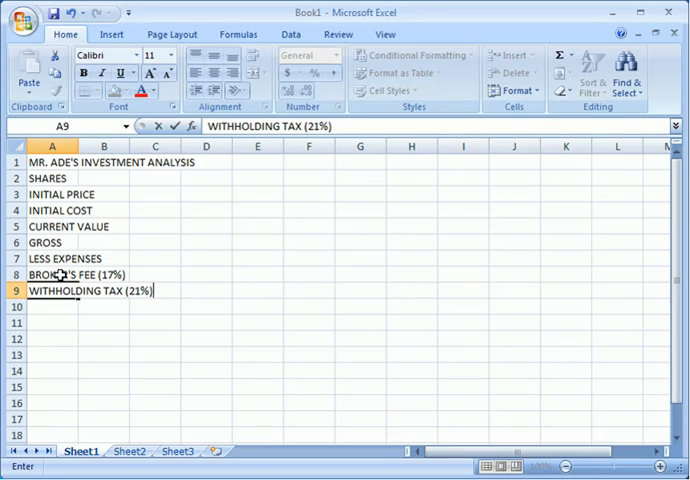
key(Return)
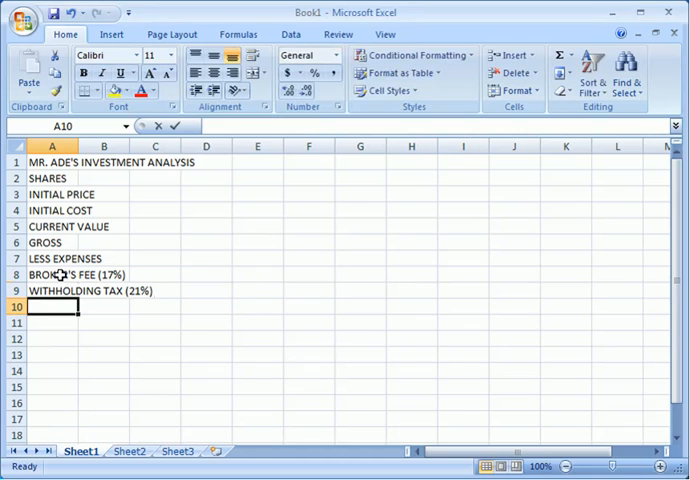
- Enter the label TOTAL EXPENSES in cell A10
text(TOTAL E)
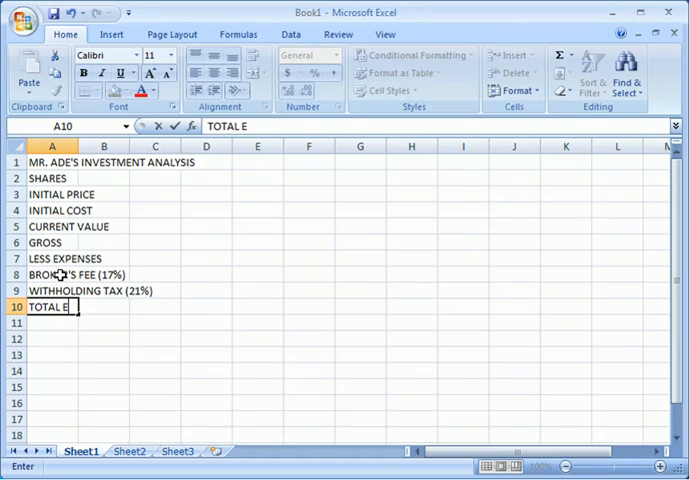
text(XPENSE)
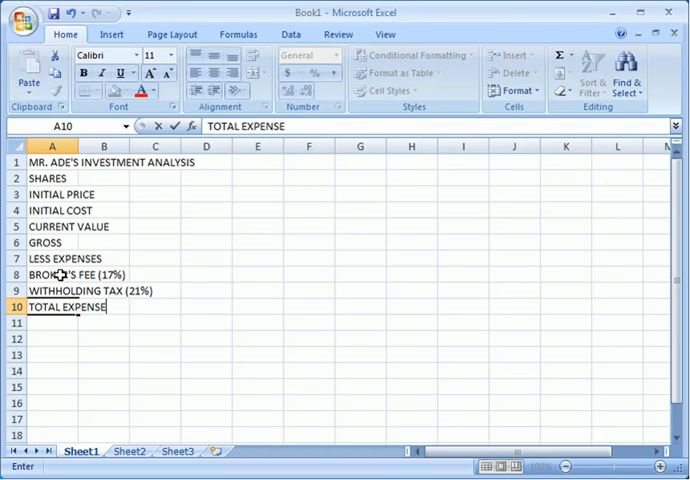
text(s)
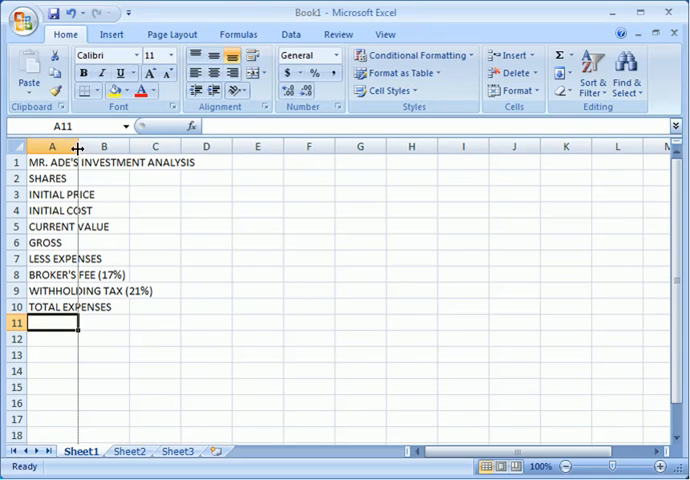
- Widen column A so the title and all row labels fit
drag(78, 146, 116, 146)
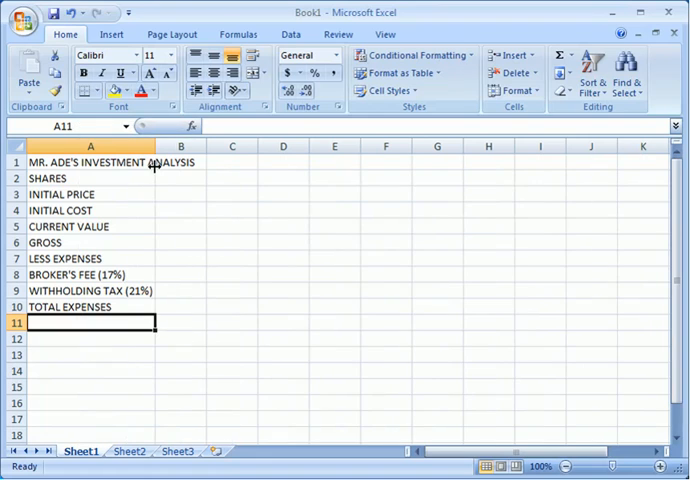
click(180, 178)
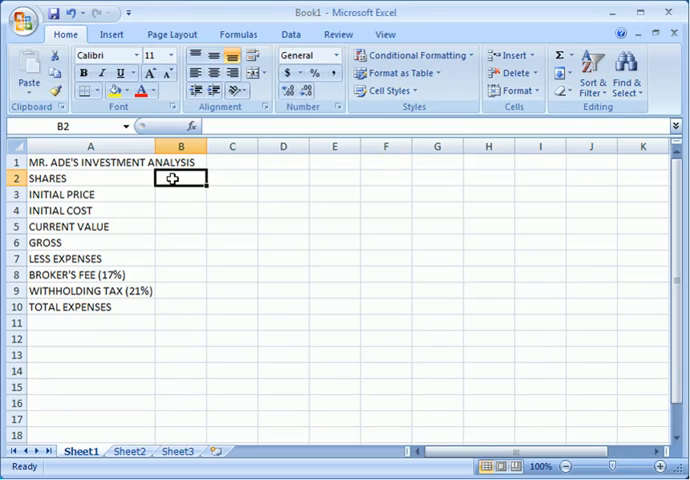
mouse_move(68, 326)
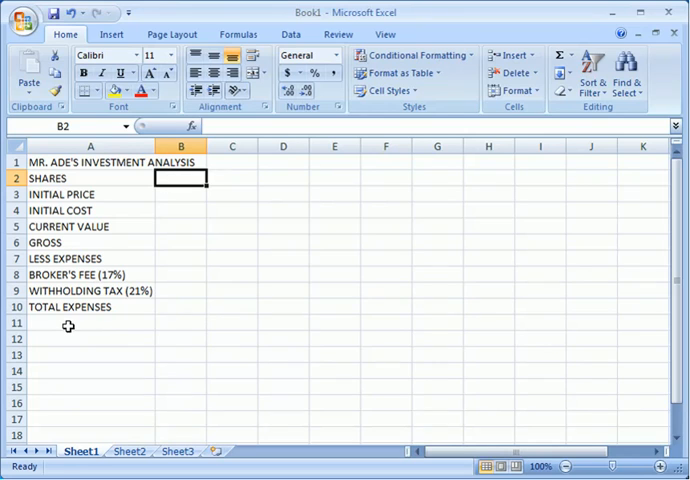
- Enter the label NET in A11 and select B2 for the values
text(NET)
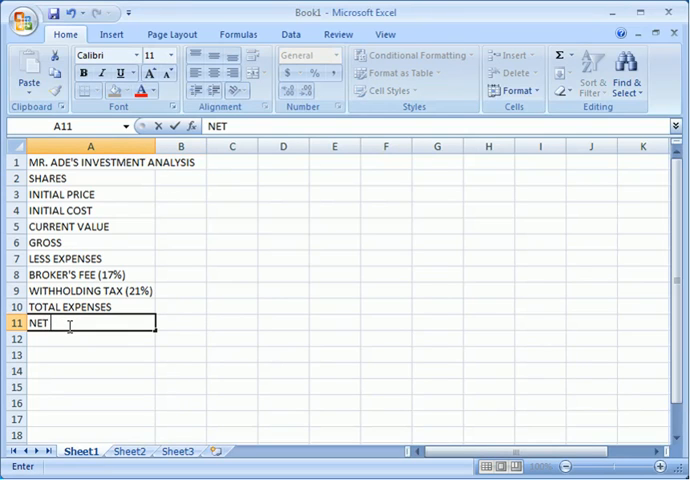
key(Return)
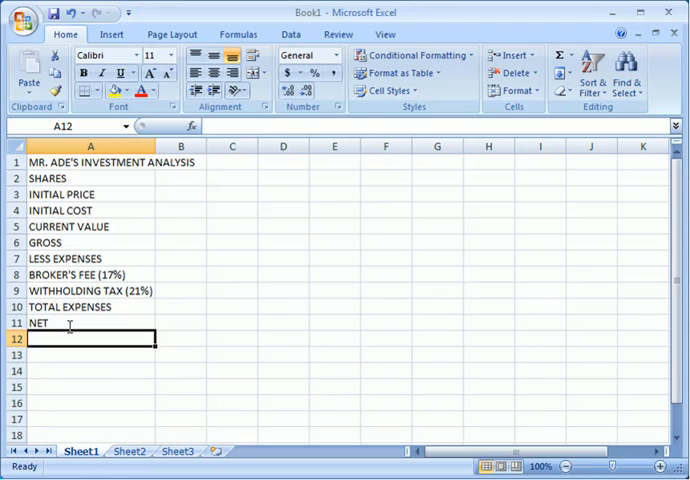
click(182, 338)
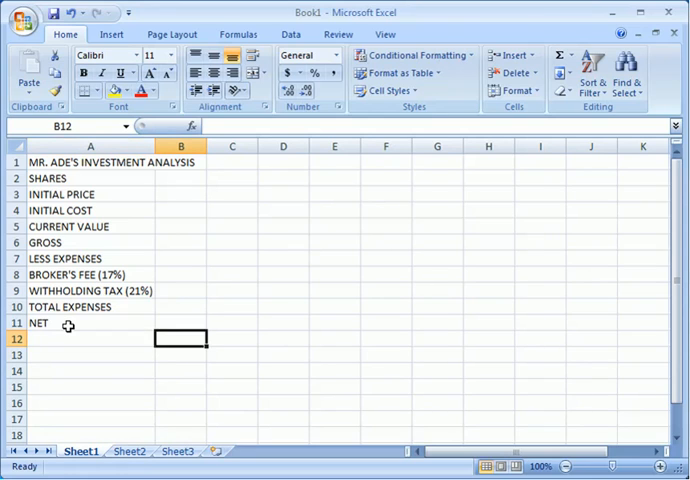
click(182, 178)
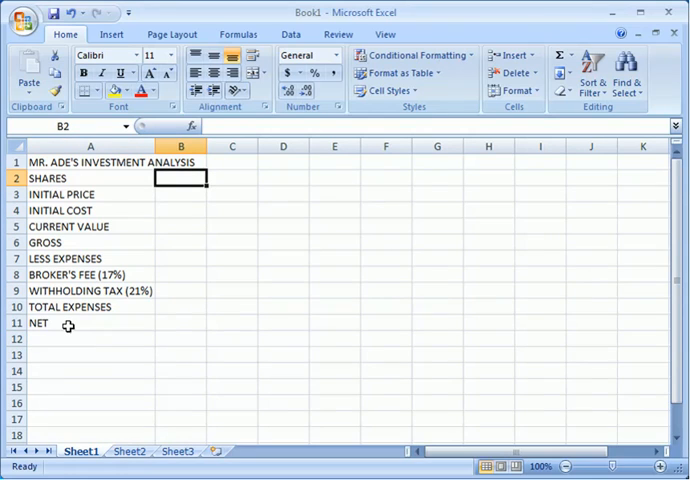
- Enter 5750 shares in B2, initial price 33.5 in B3 and current value 55.75 in B5
text(57)
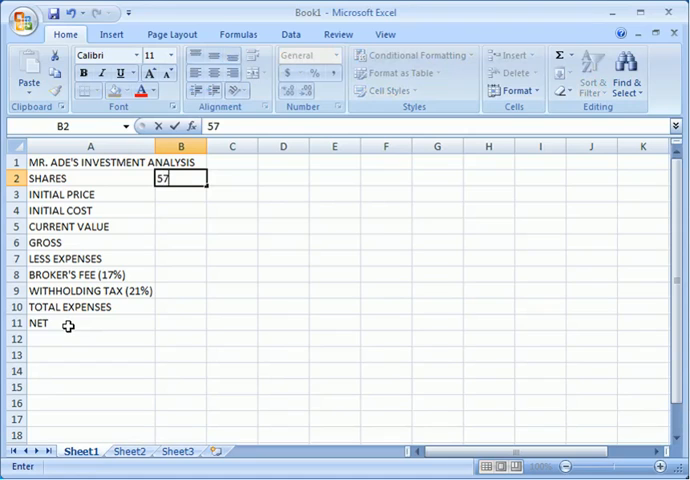
text(50)
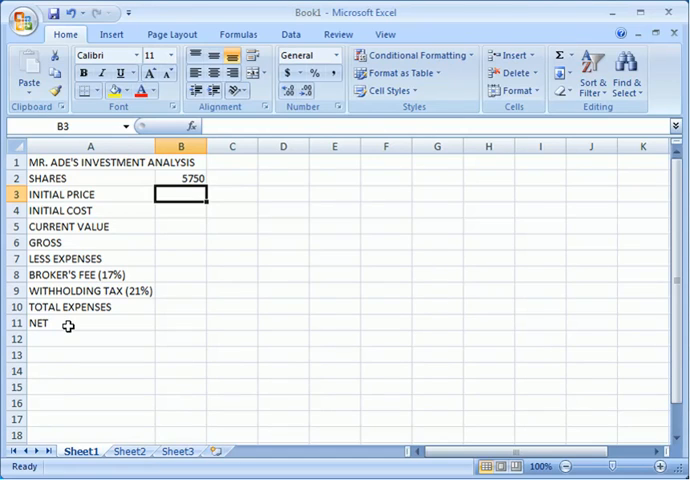
text(33.)
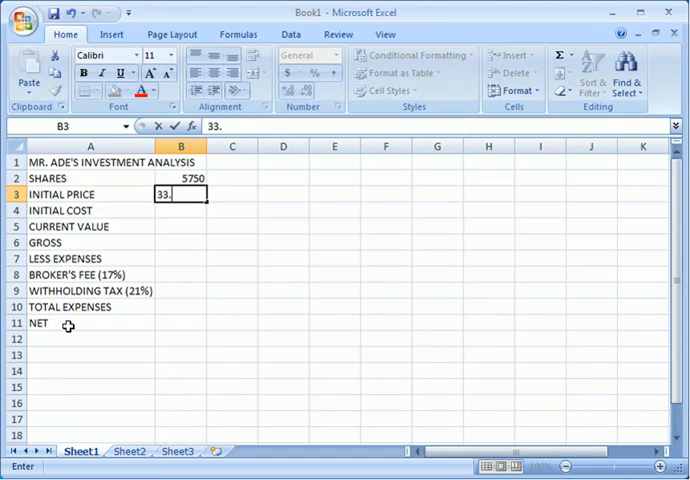
text(5)
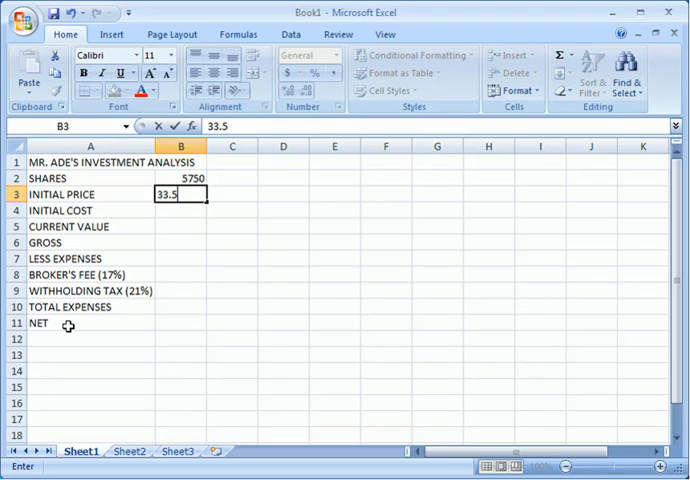
key(Return)
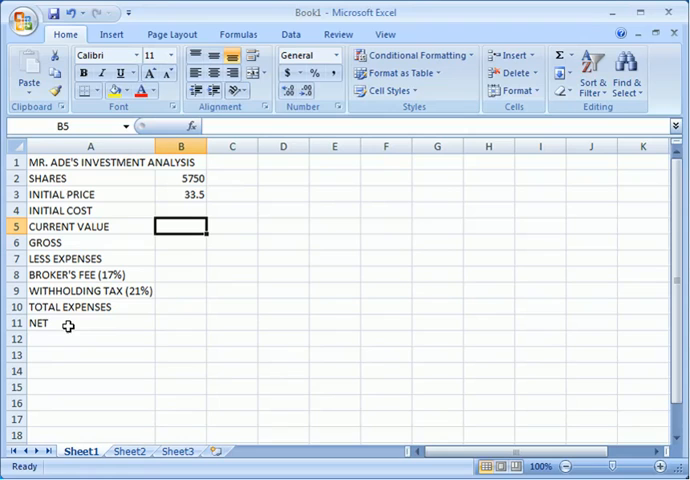
text(55)
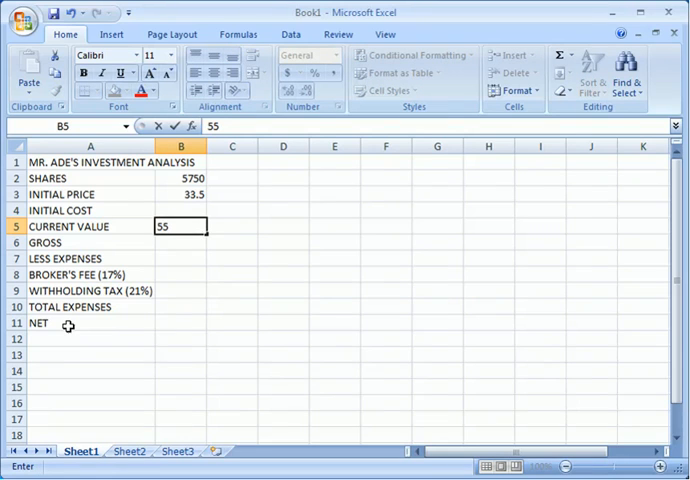
text(.)
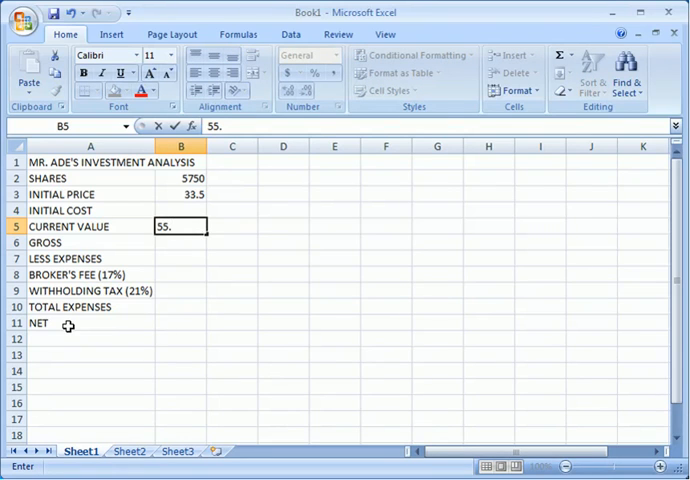
text(75)
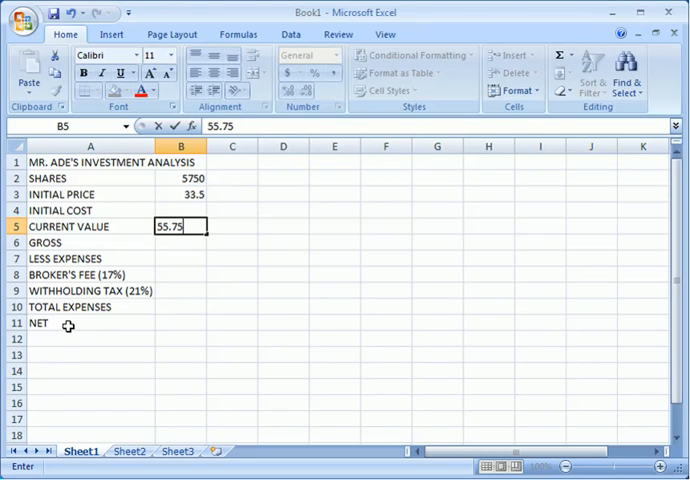
key(Return)
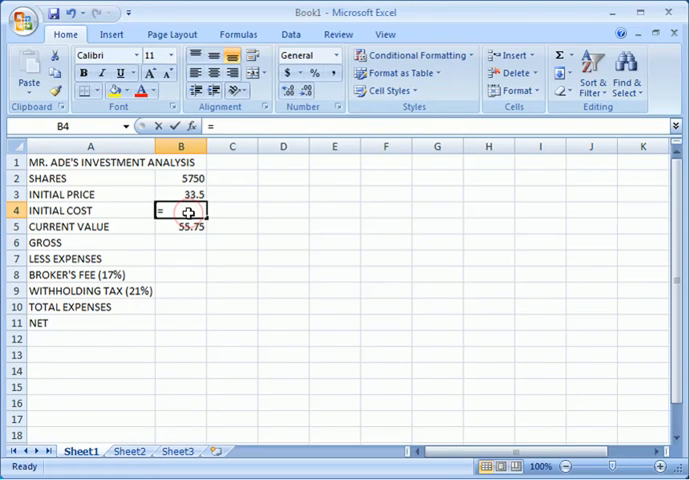
- Compute initial cost in B4 as =B2*B3, giving 192625
text(=)
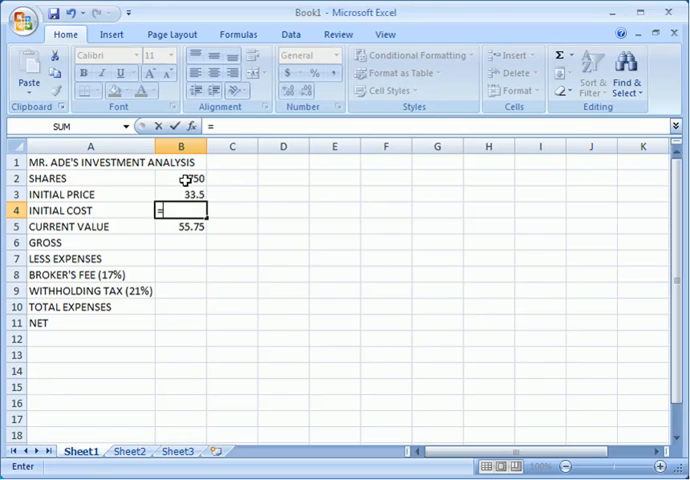
click(182, 178)
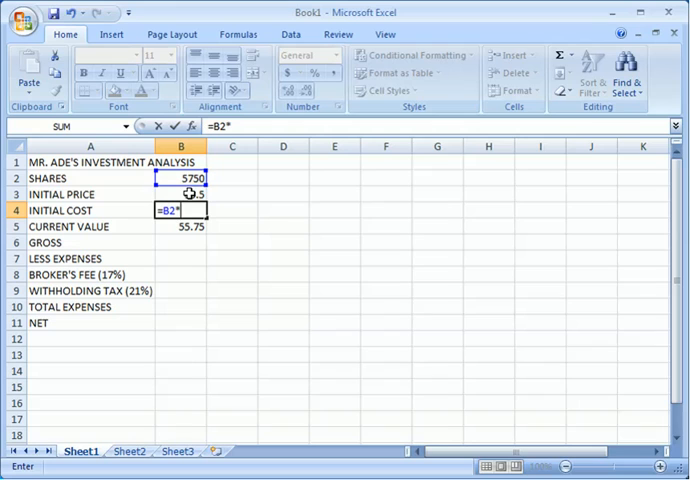
key(Return)
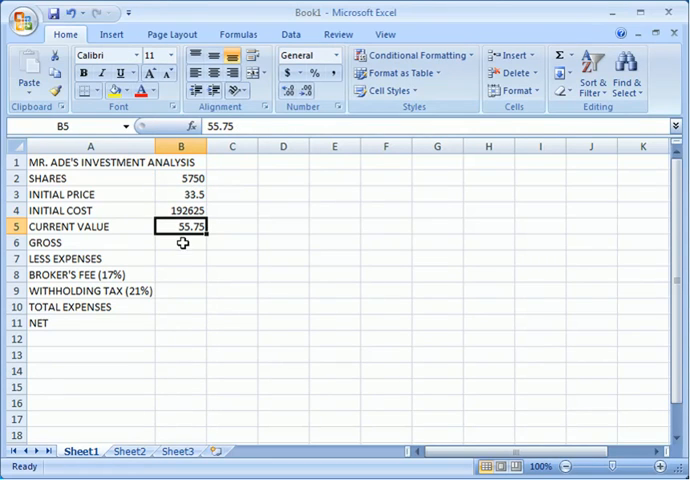
click(182, 242)
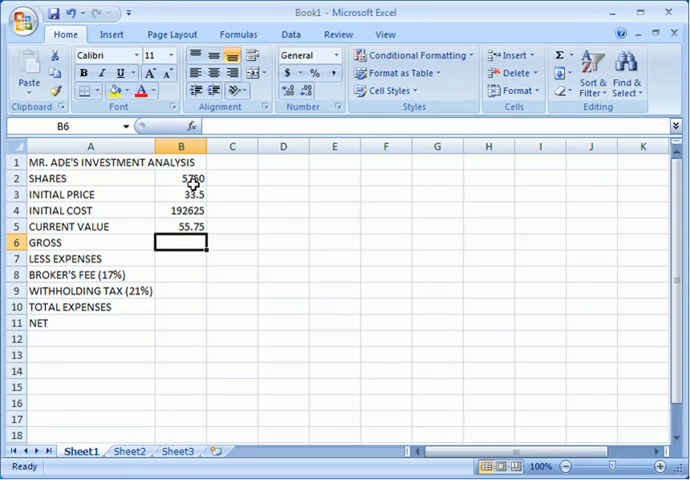
text(=)
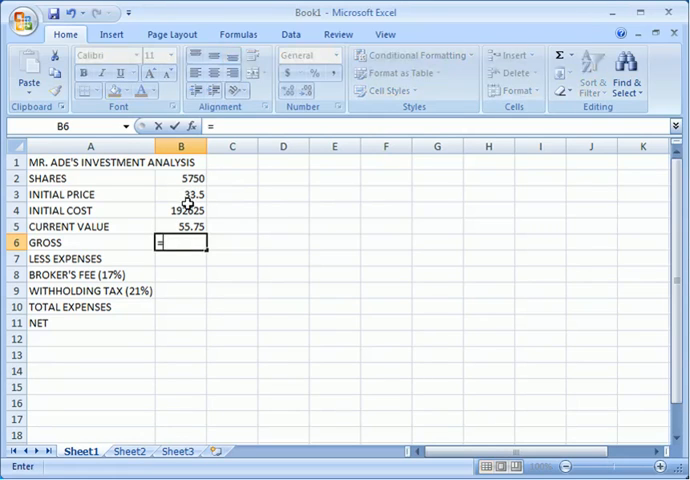
click(182, 178)
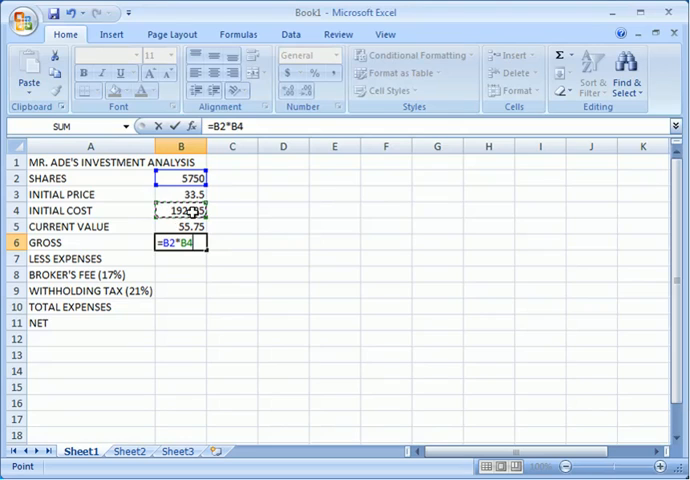
key(Return)
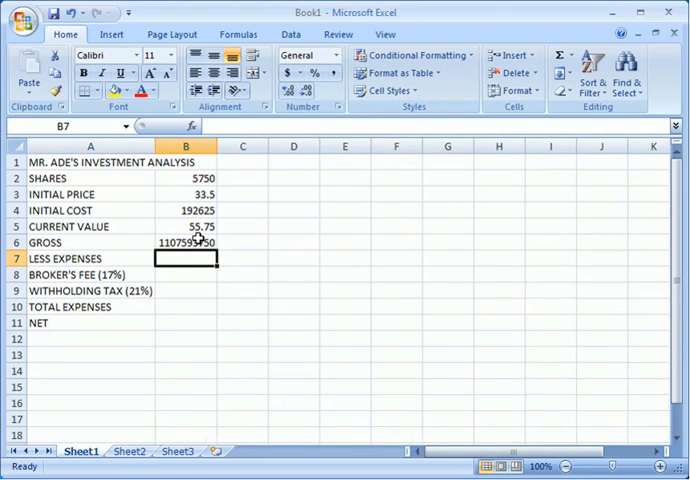
click(186, 242)
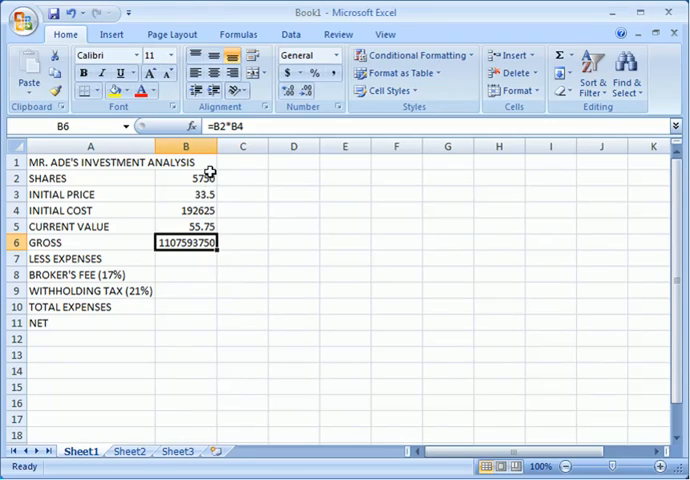
mouse_move(188, 226)
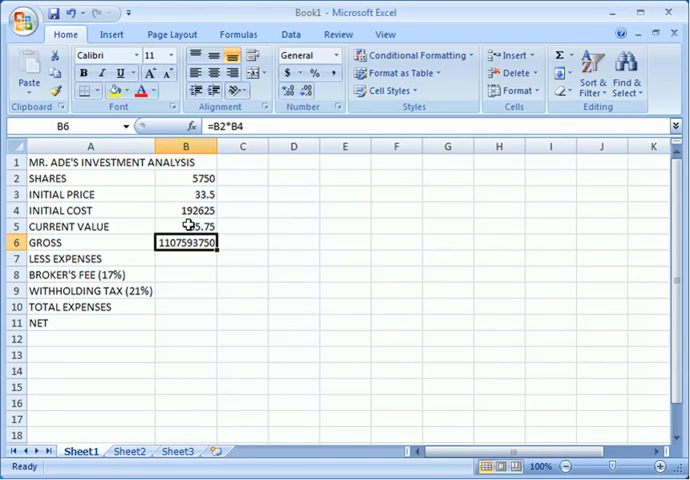
mouse_move(176, 274)
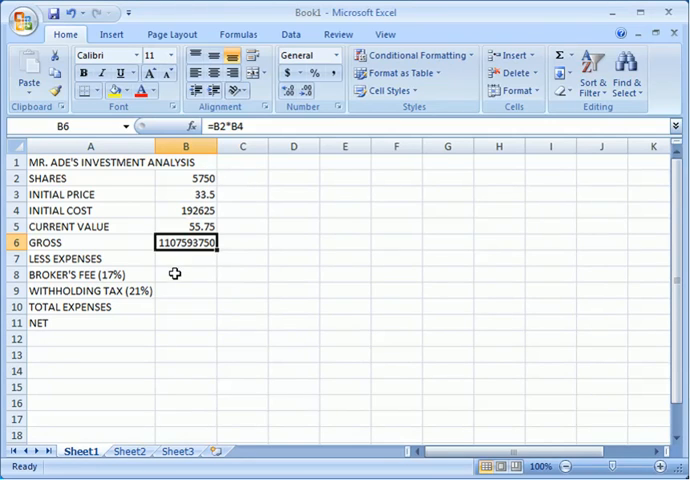
click(186, 276)
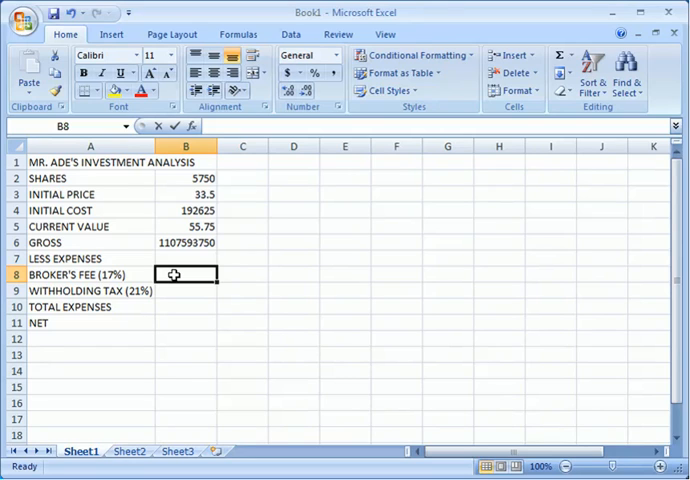
- Enter the broker's fee in B8 as =17%*B6, giving 188290938
text(=)
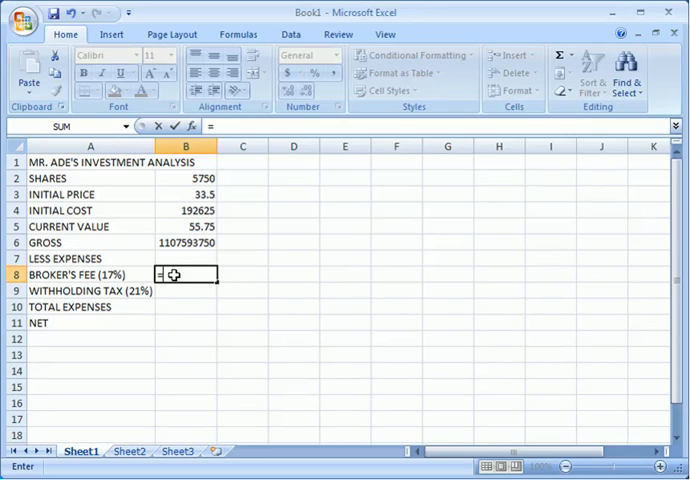
text(=17)
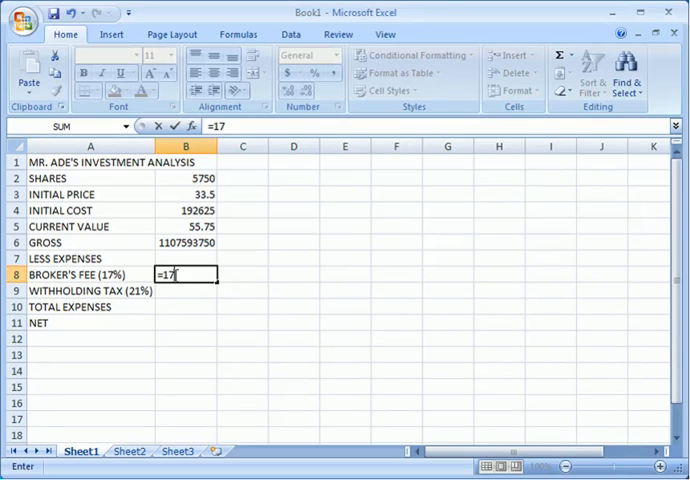
text(%)
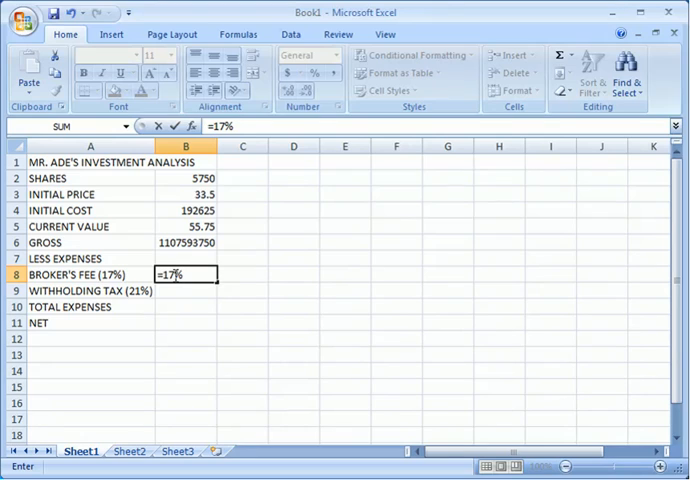
text(*)
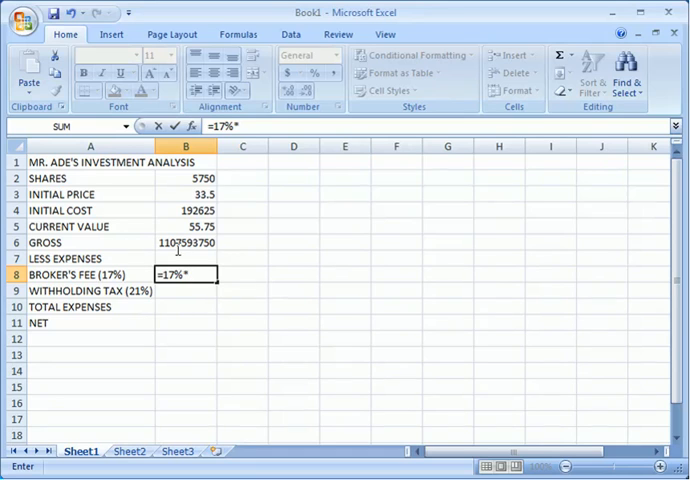
click(188, 242)
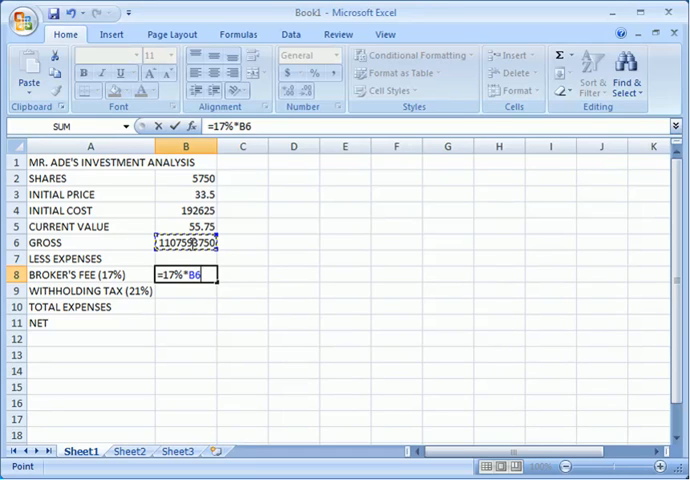
key(Return)
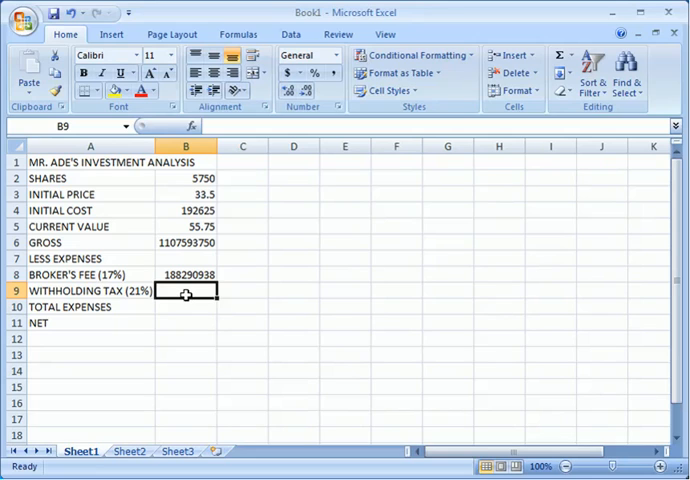
- Enter the withholding tax in B9 as =21%*B6, giving 232594688
text(=)
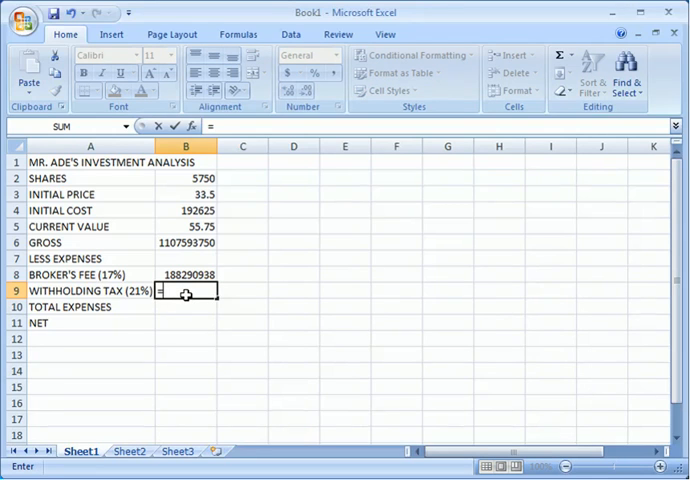
text(=21%)
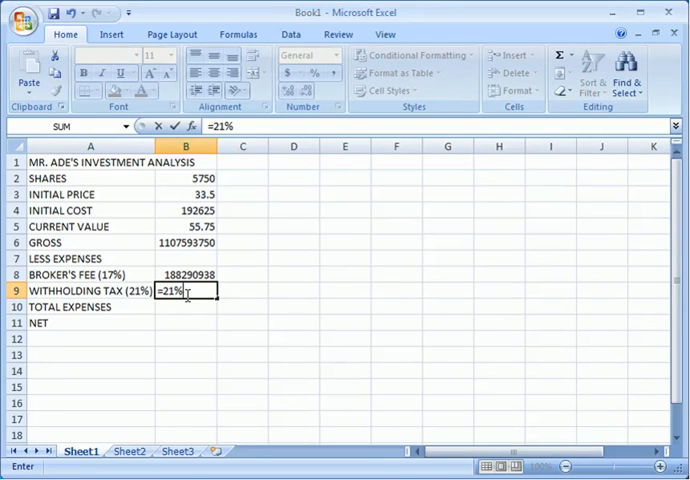
text(*)
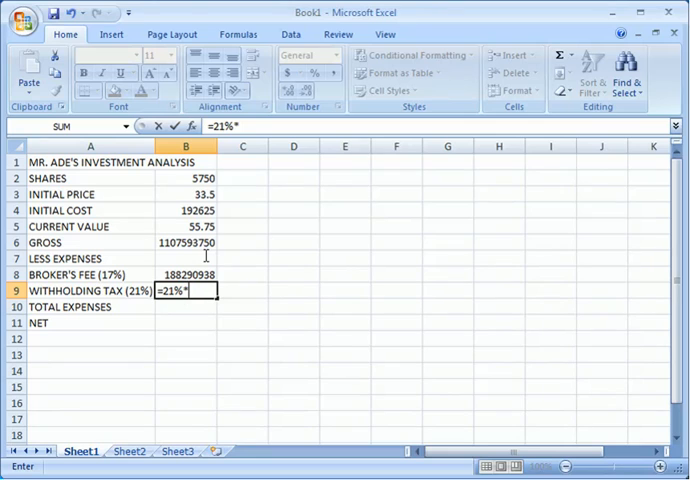
click(186, 242)
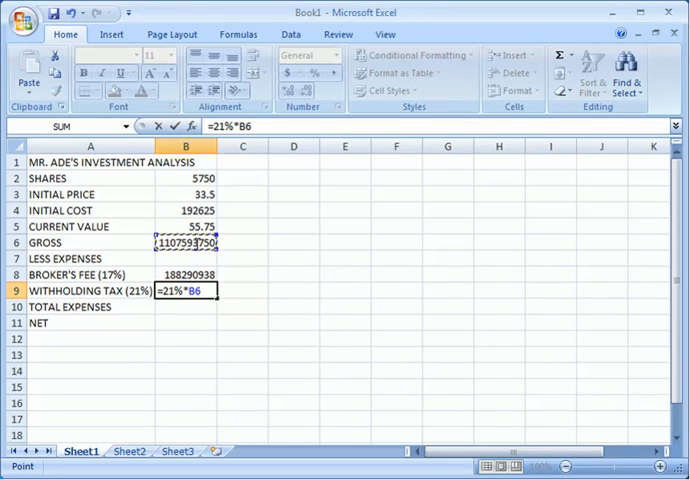
key(Return)
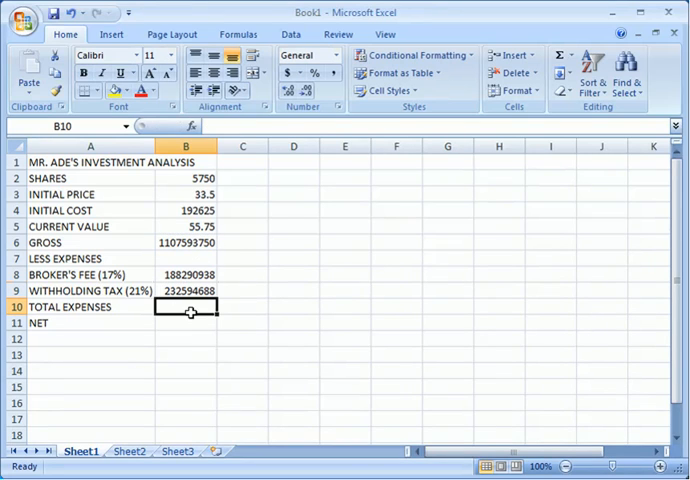
drag(186, 274, 186, 290)
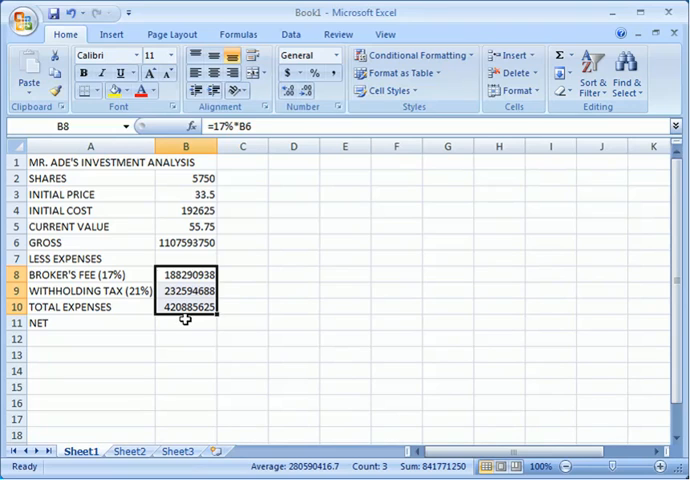
click(186, 308)
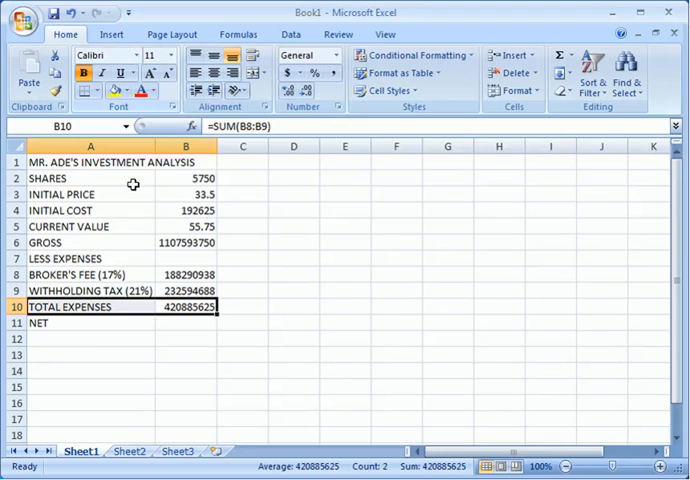
click(92, 162)
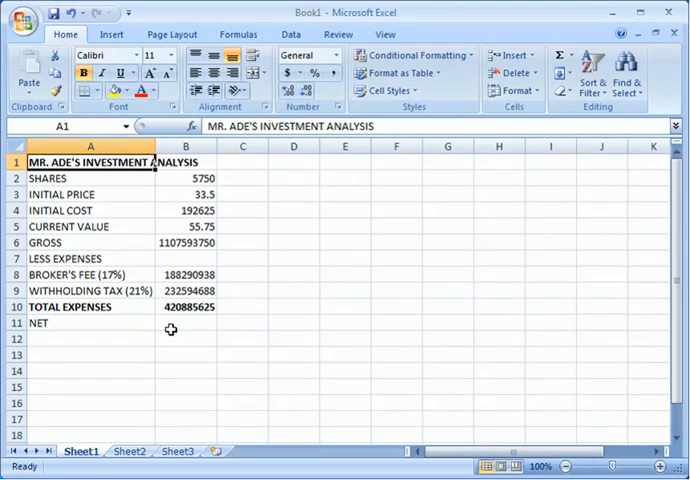
click(186, 322)
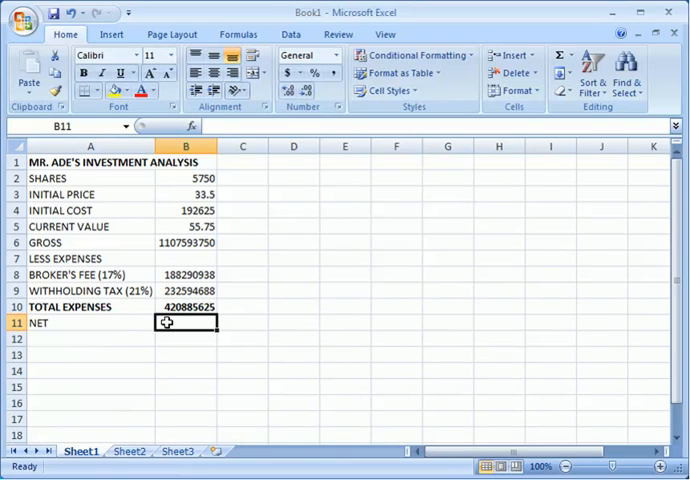
- Enter the net formula =B6-B10 in B11, giving 686708125
text(=B6)
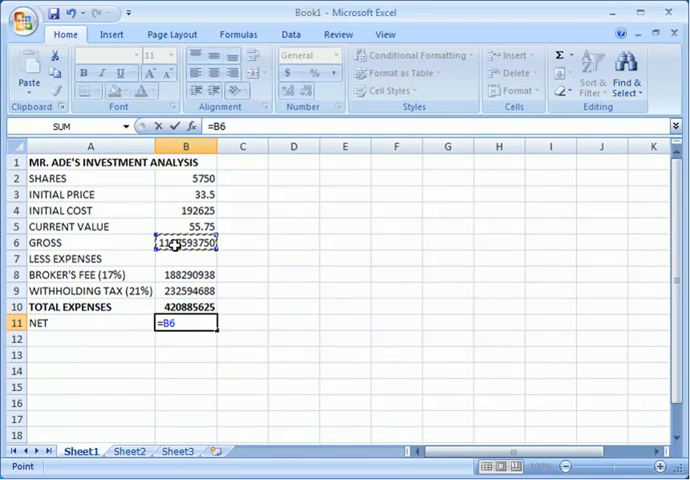
text(-)
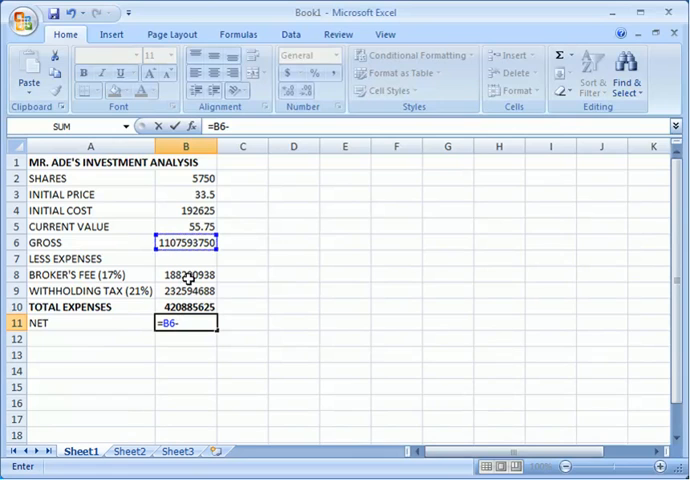
click(186, 306)
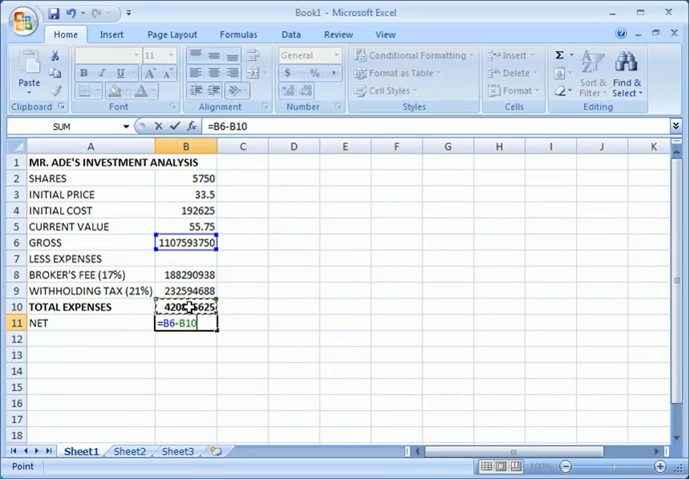
key(Return)
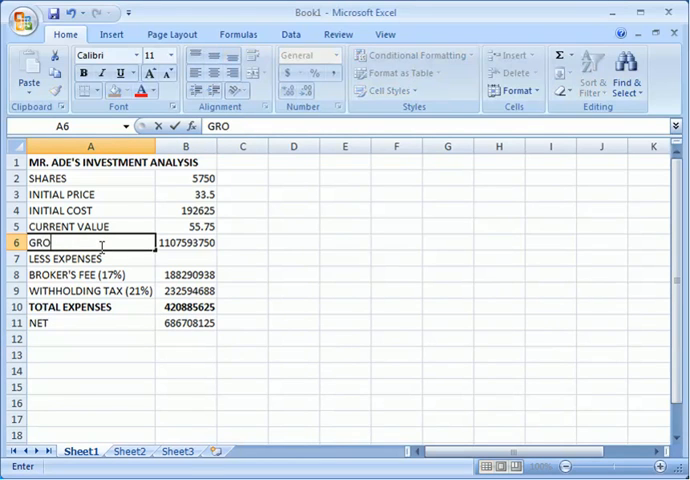
- Rename the A6 label to GROSS PROFIT and the A11 label to NET PROFIT
text(SS PROF)
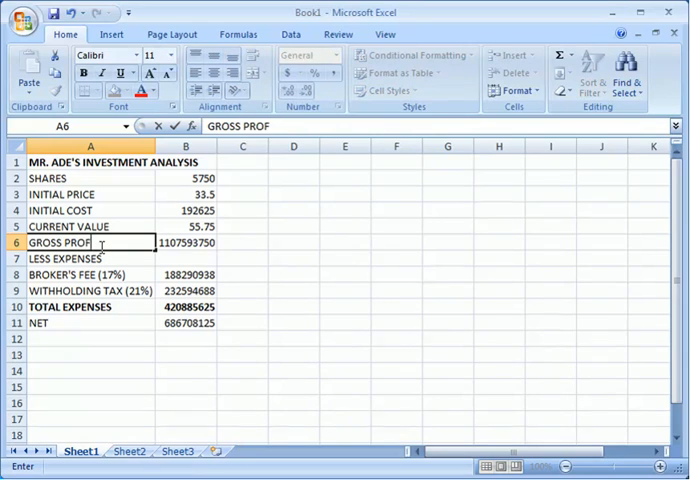
click(90, 290)
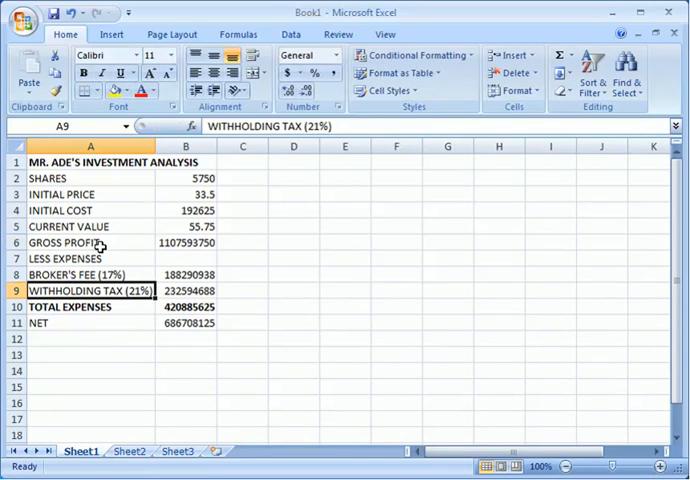
click(90, 322)
text( P)
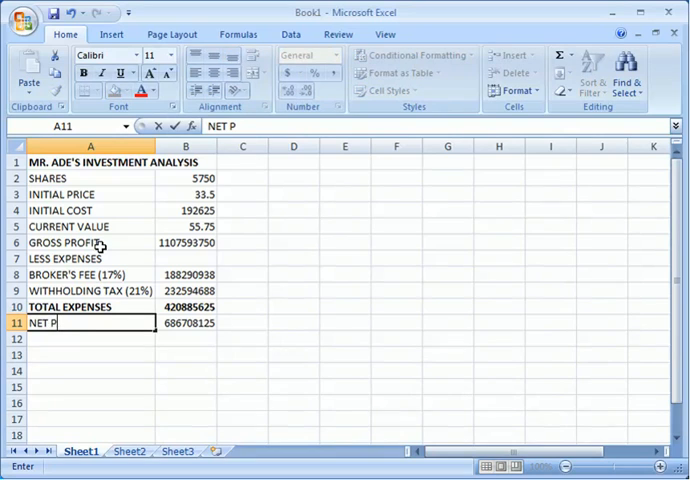
key(Return)
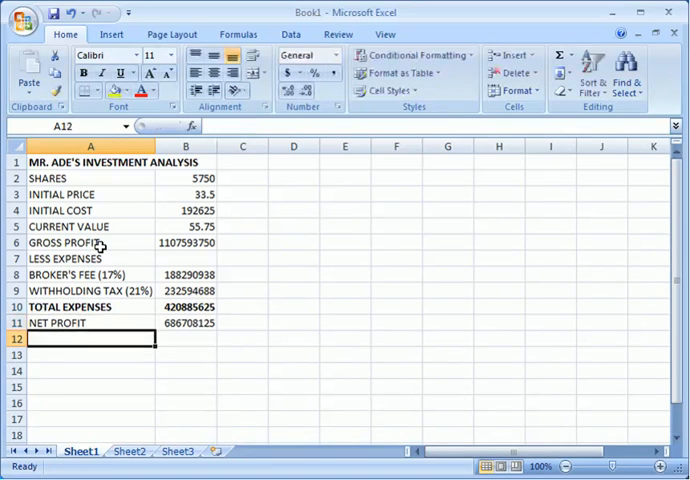
mouse_move(162, 170)
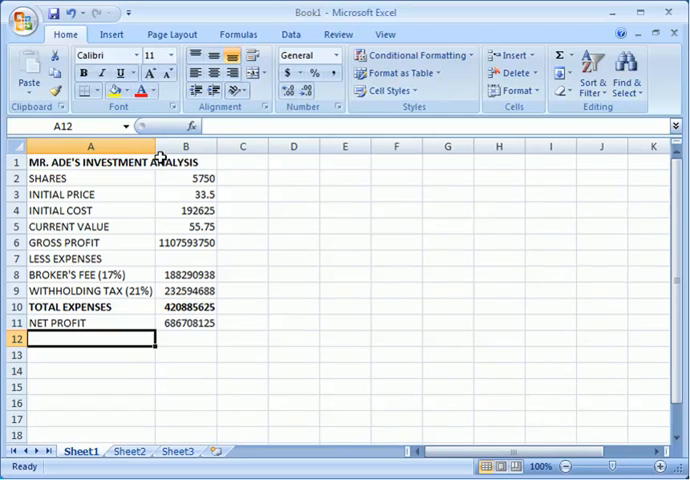
mouse_move(152, 144)
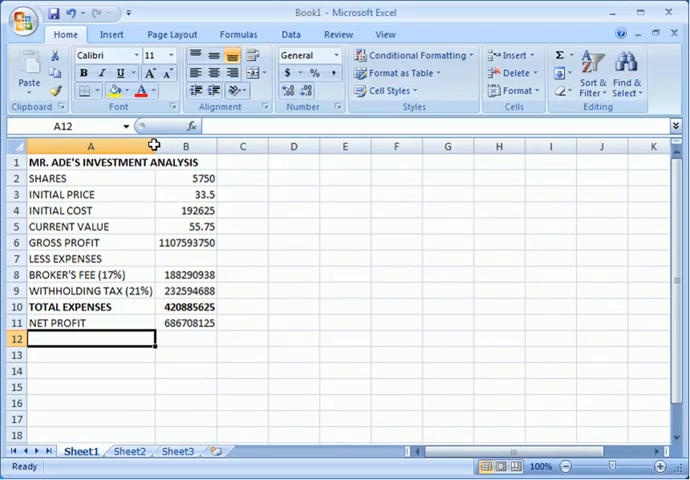
mouse_move(158, 196)
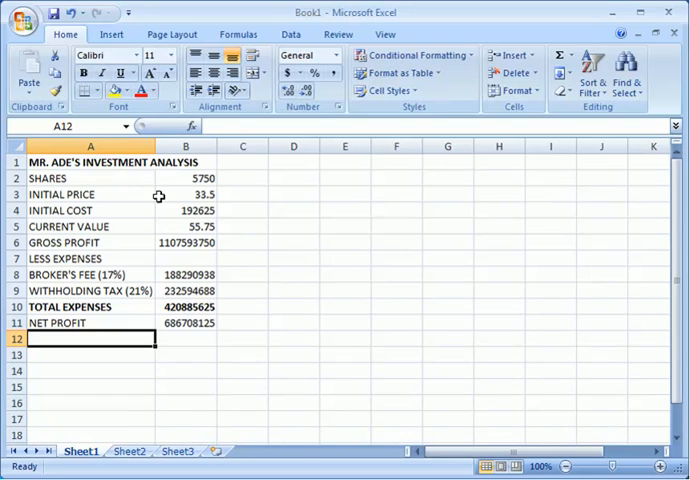